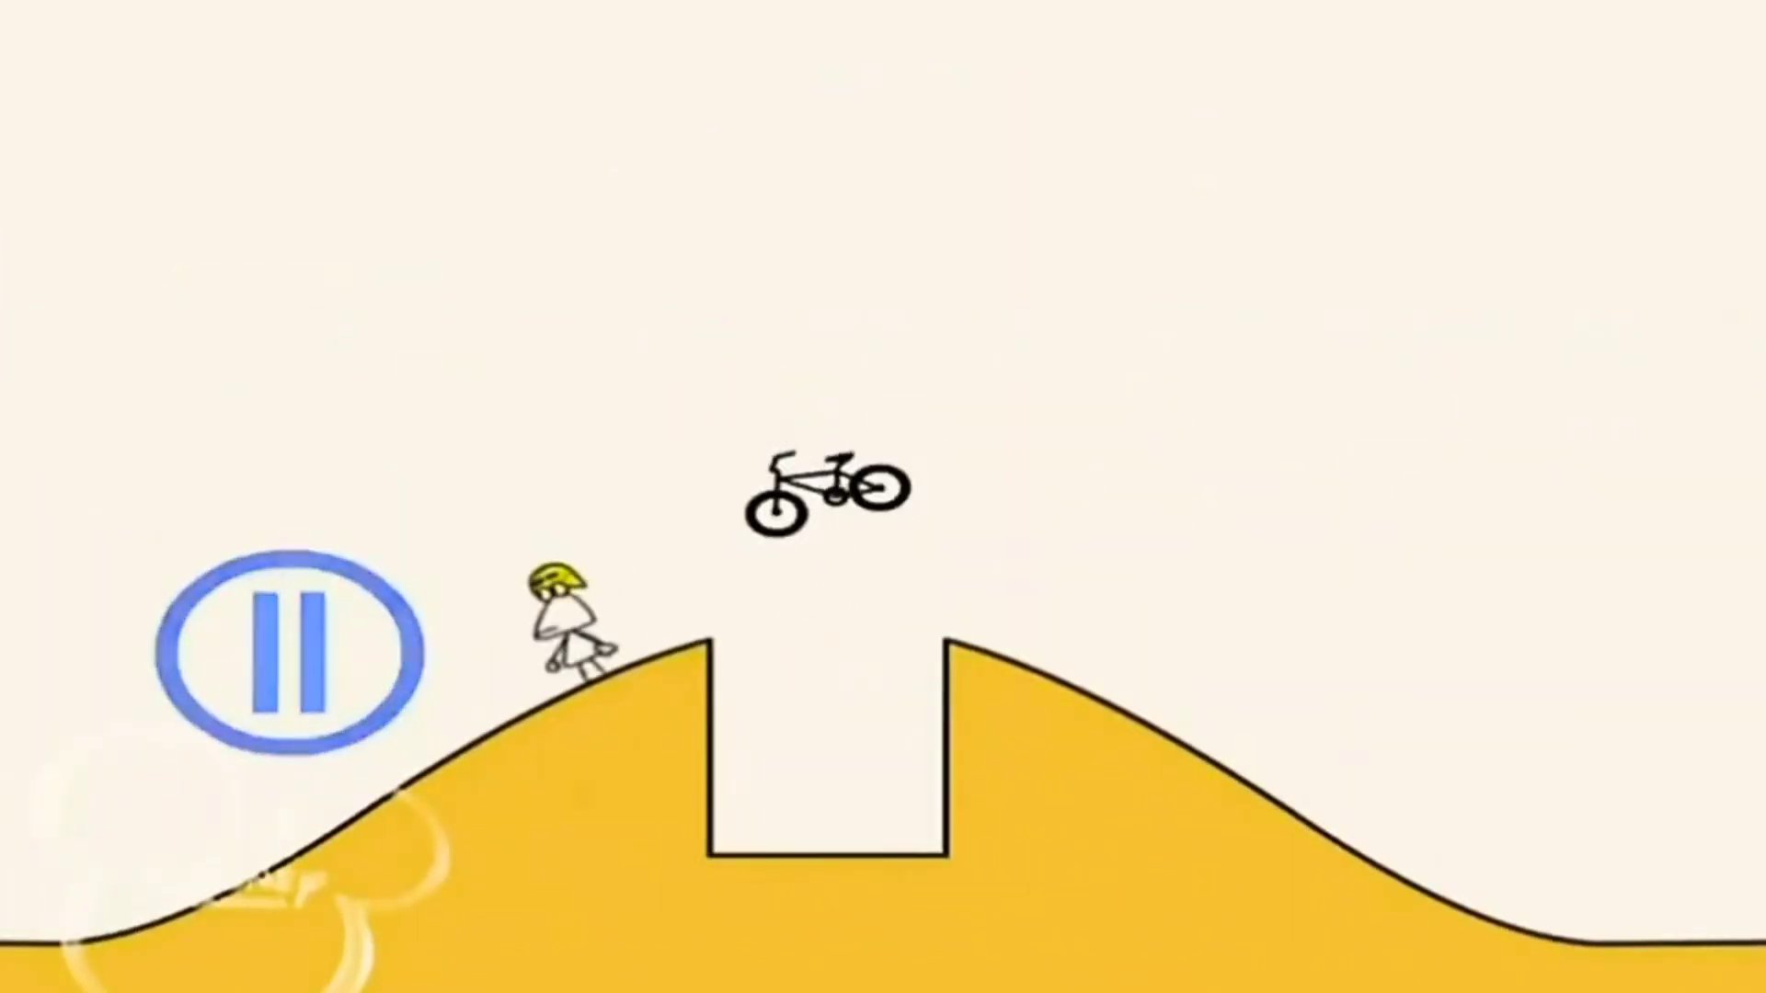
left_click(291, 658)
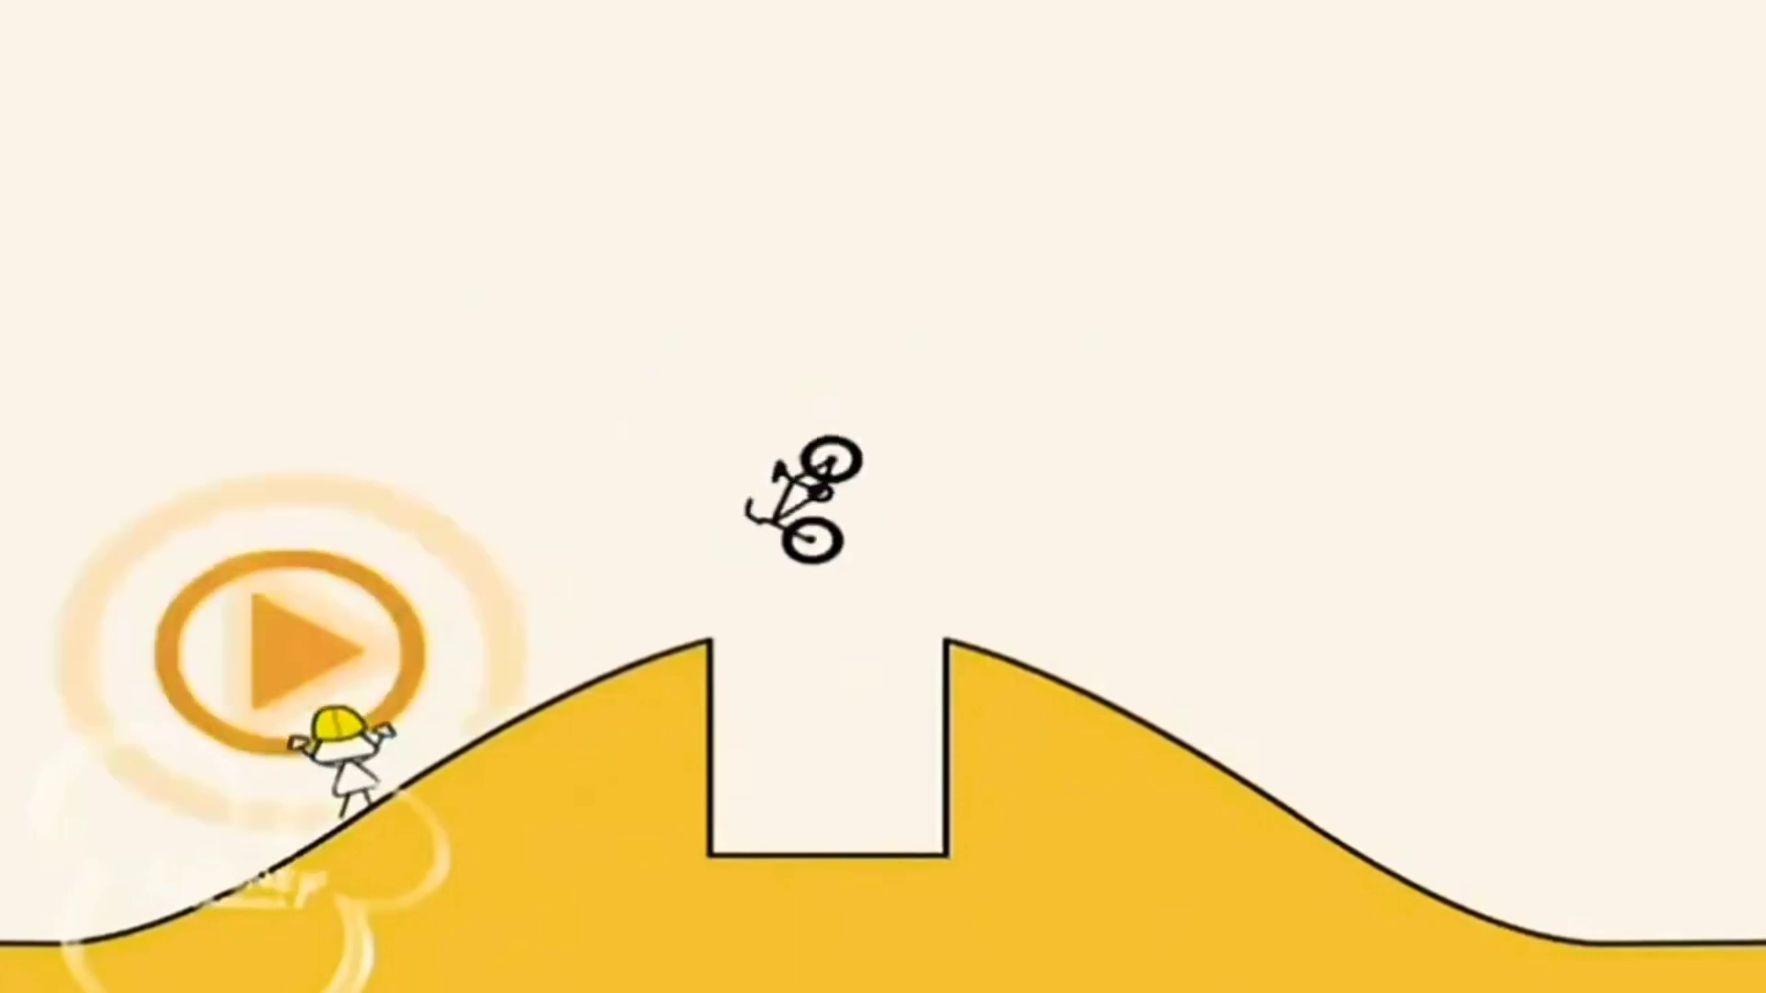
left_click(287, 647)
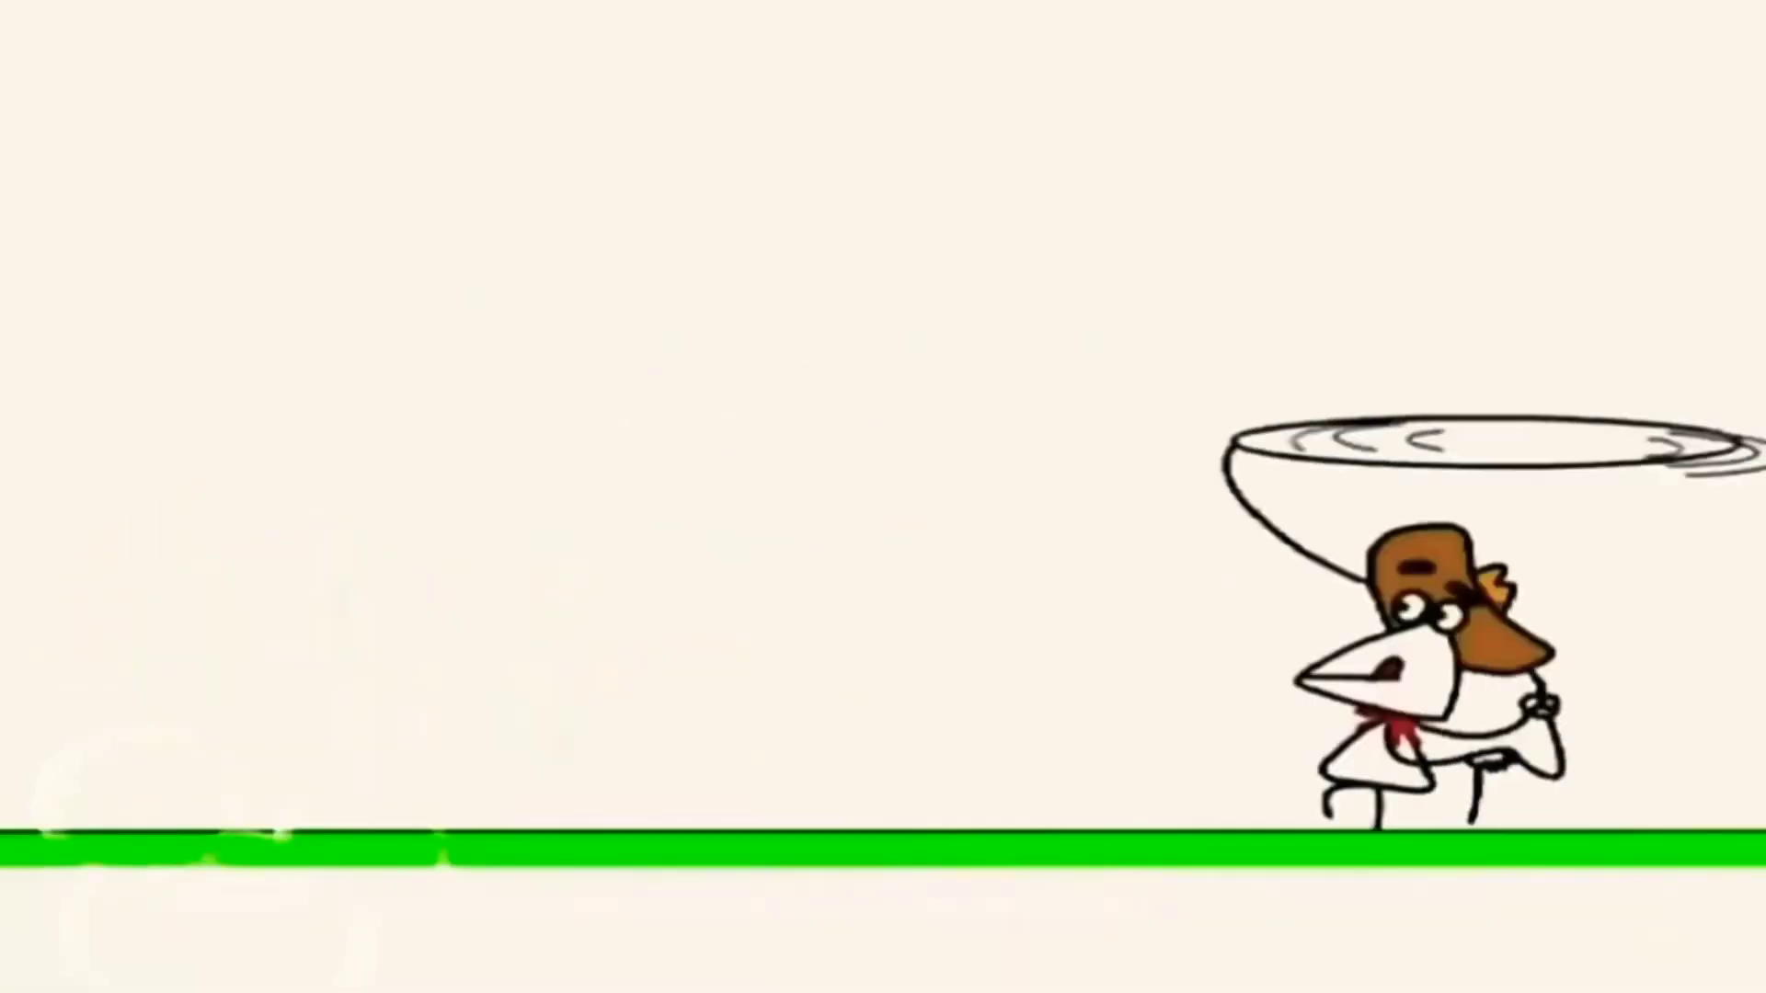